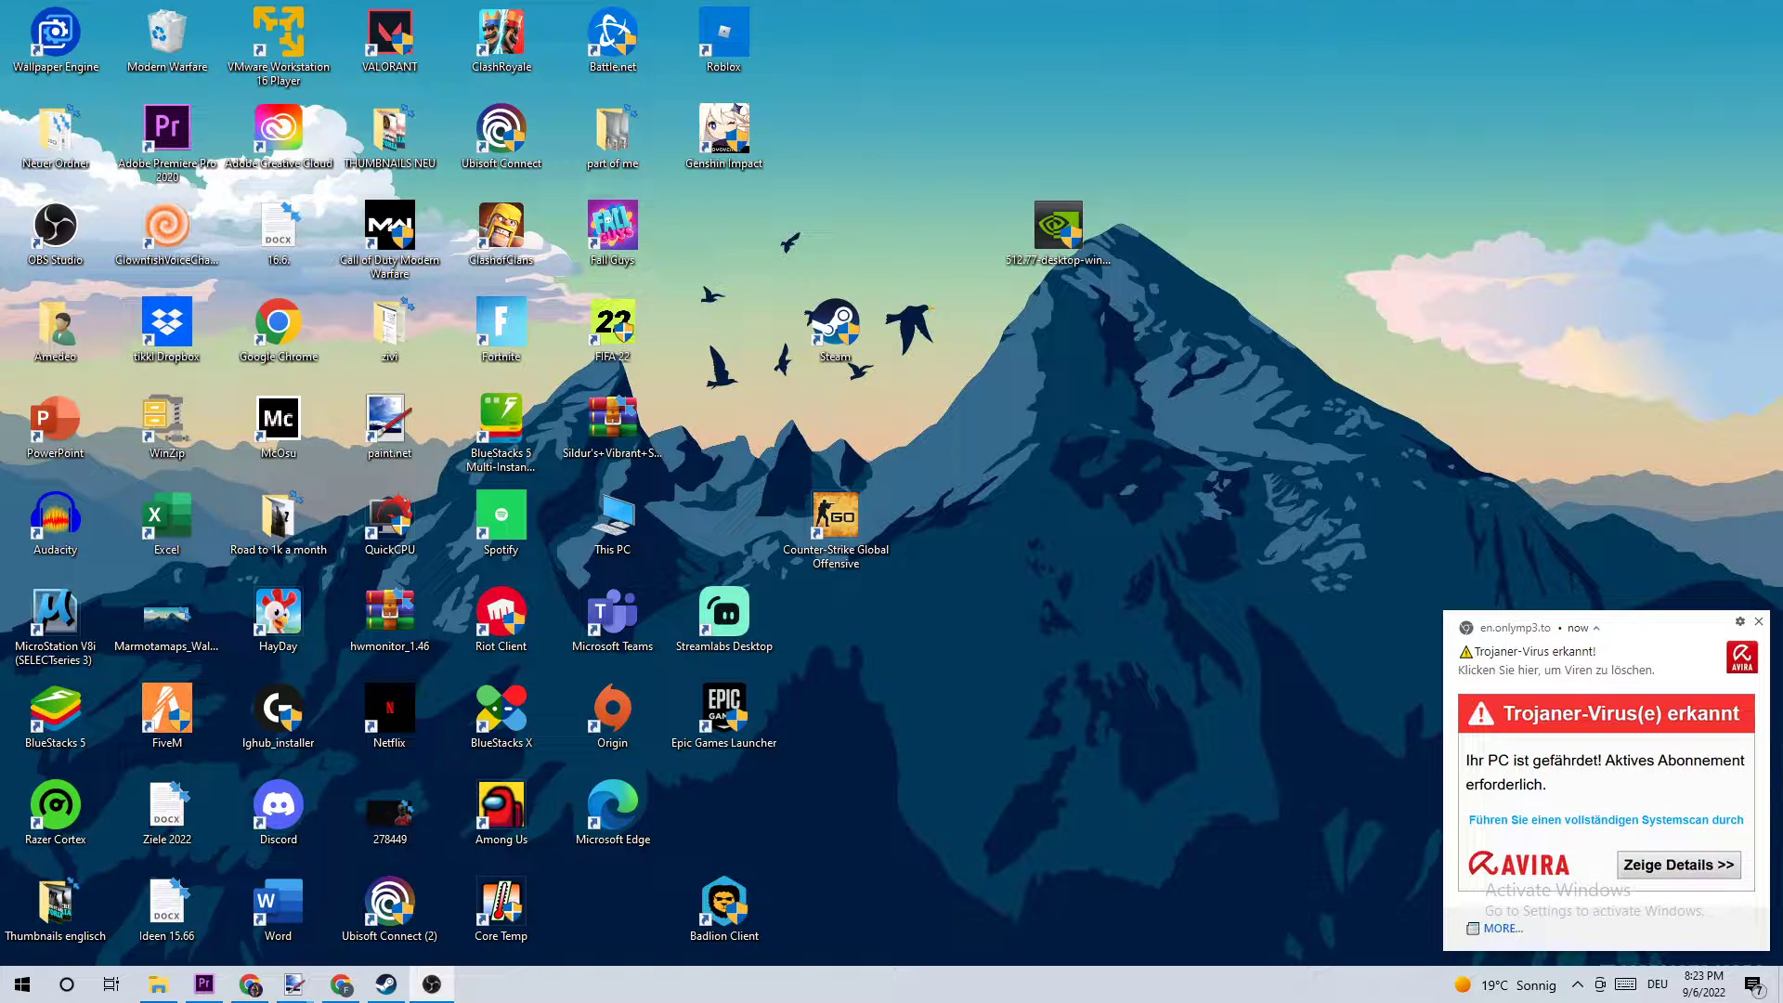
# Dismiss the Avira virus-warning notification and launch Task Manager from the taskbar
pyautogui.click(1758, 623)
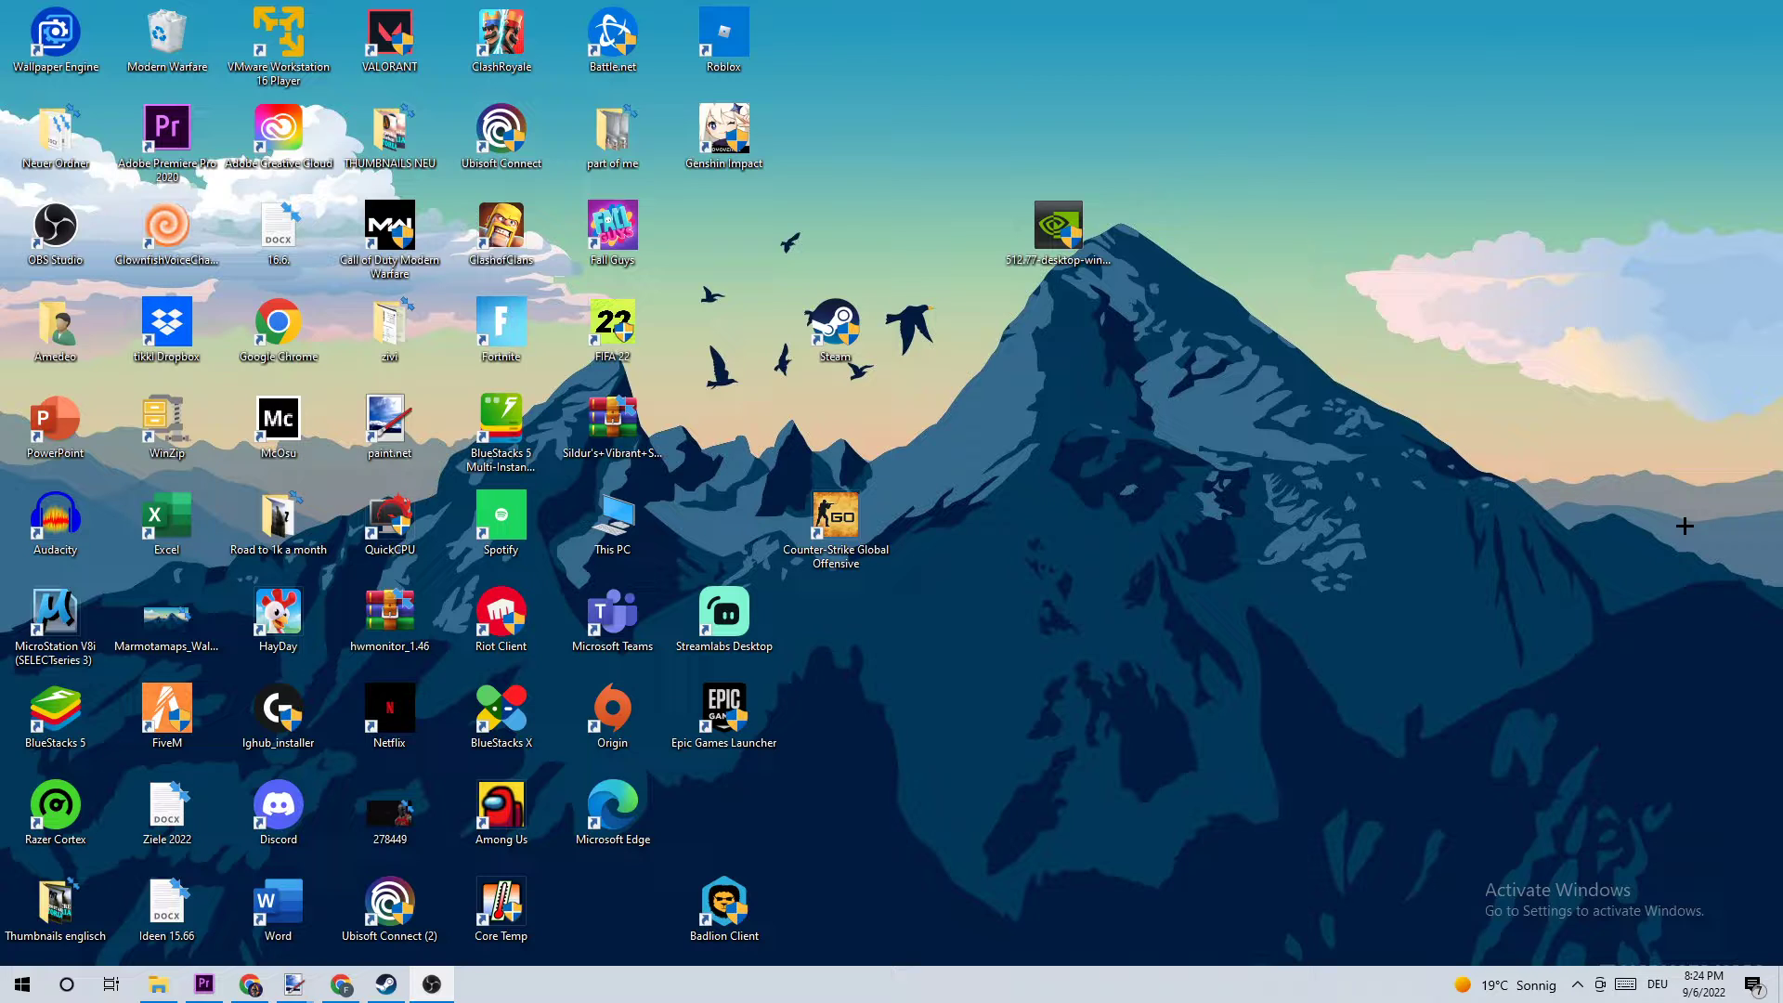
pyautogui.moveTo(955, 446)
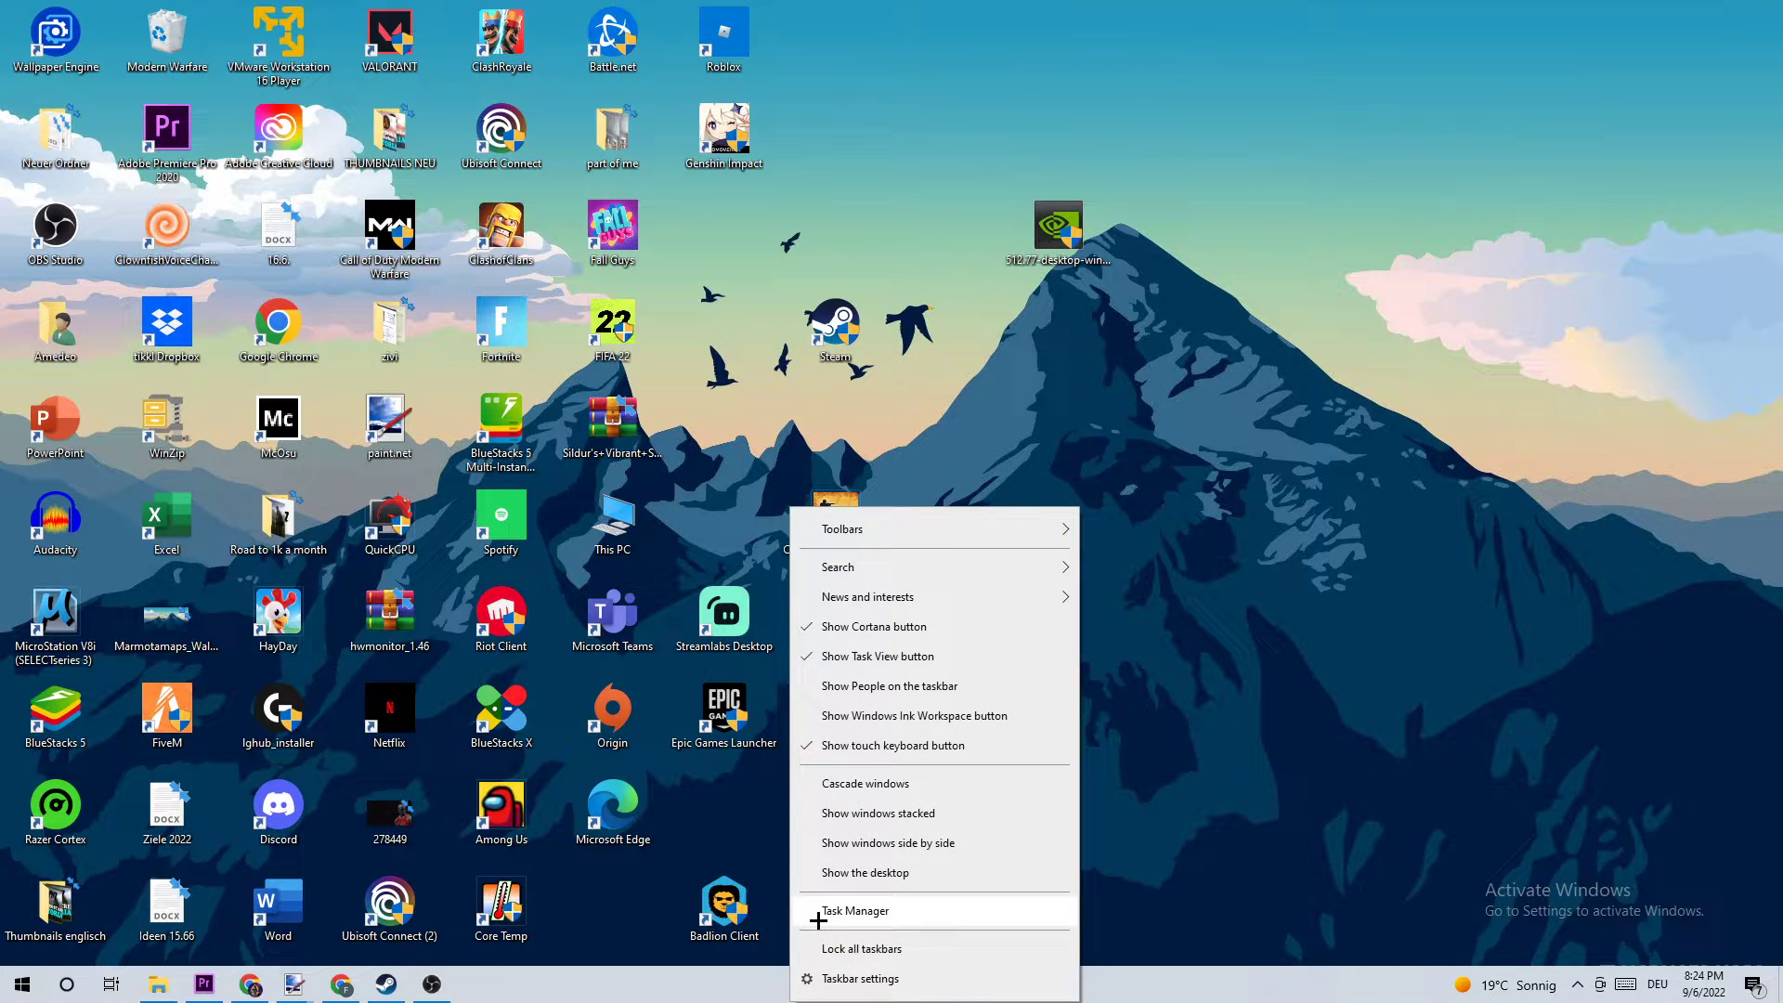
pyautogui.click(855, 910)
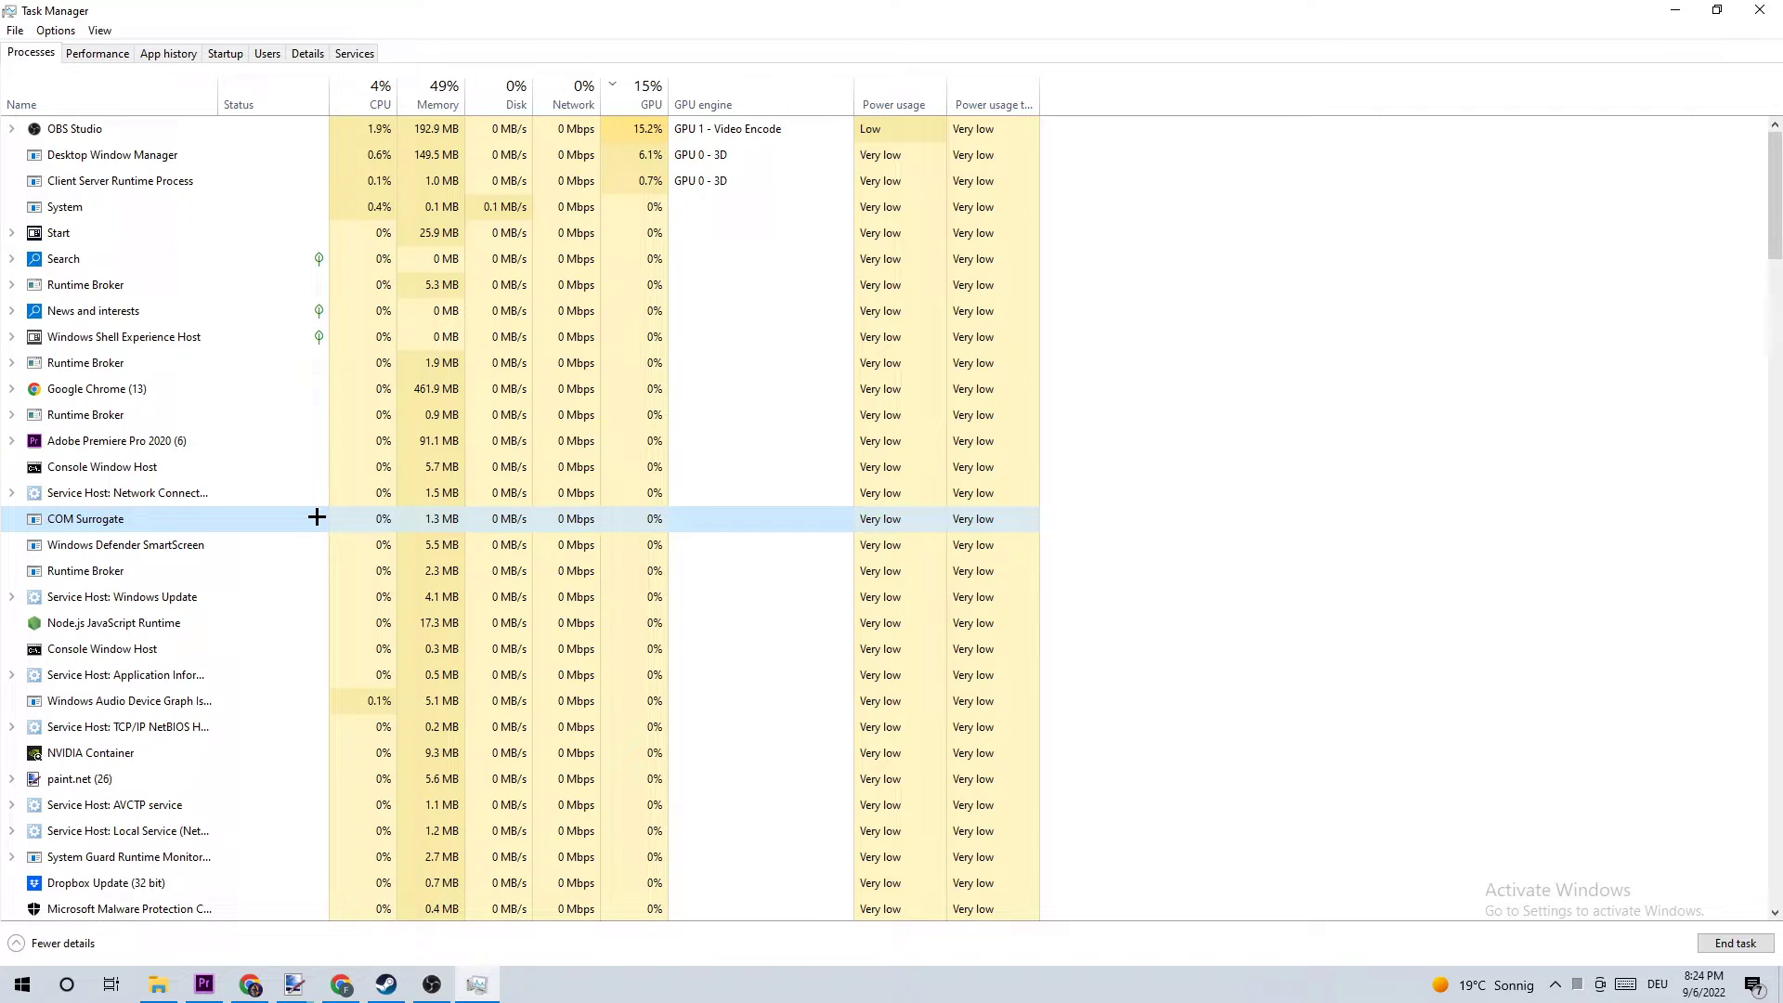
pyautogui.moveTo(233, 512)
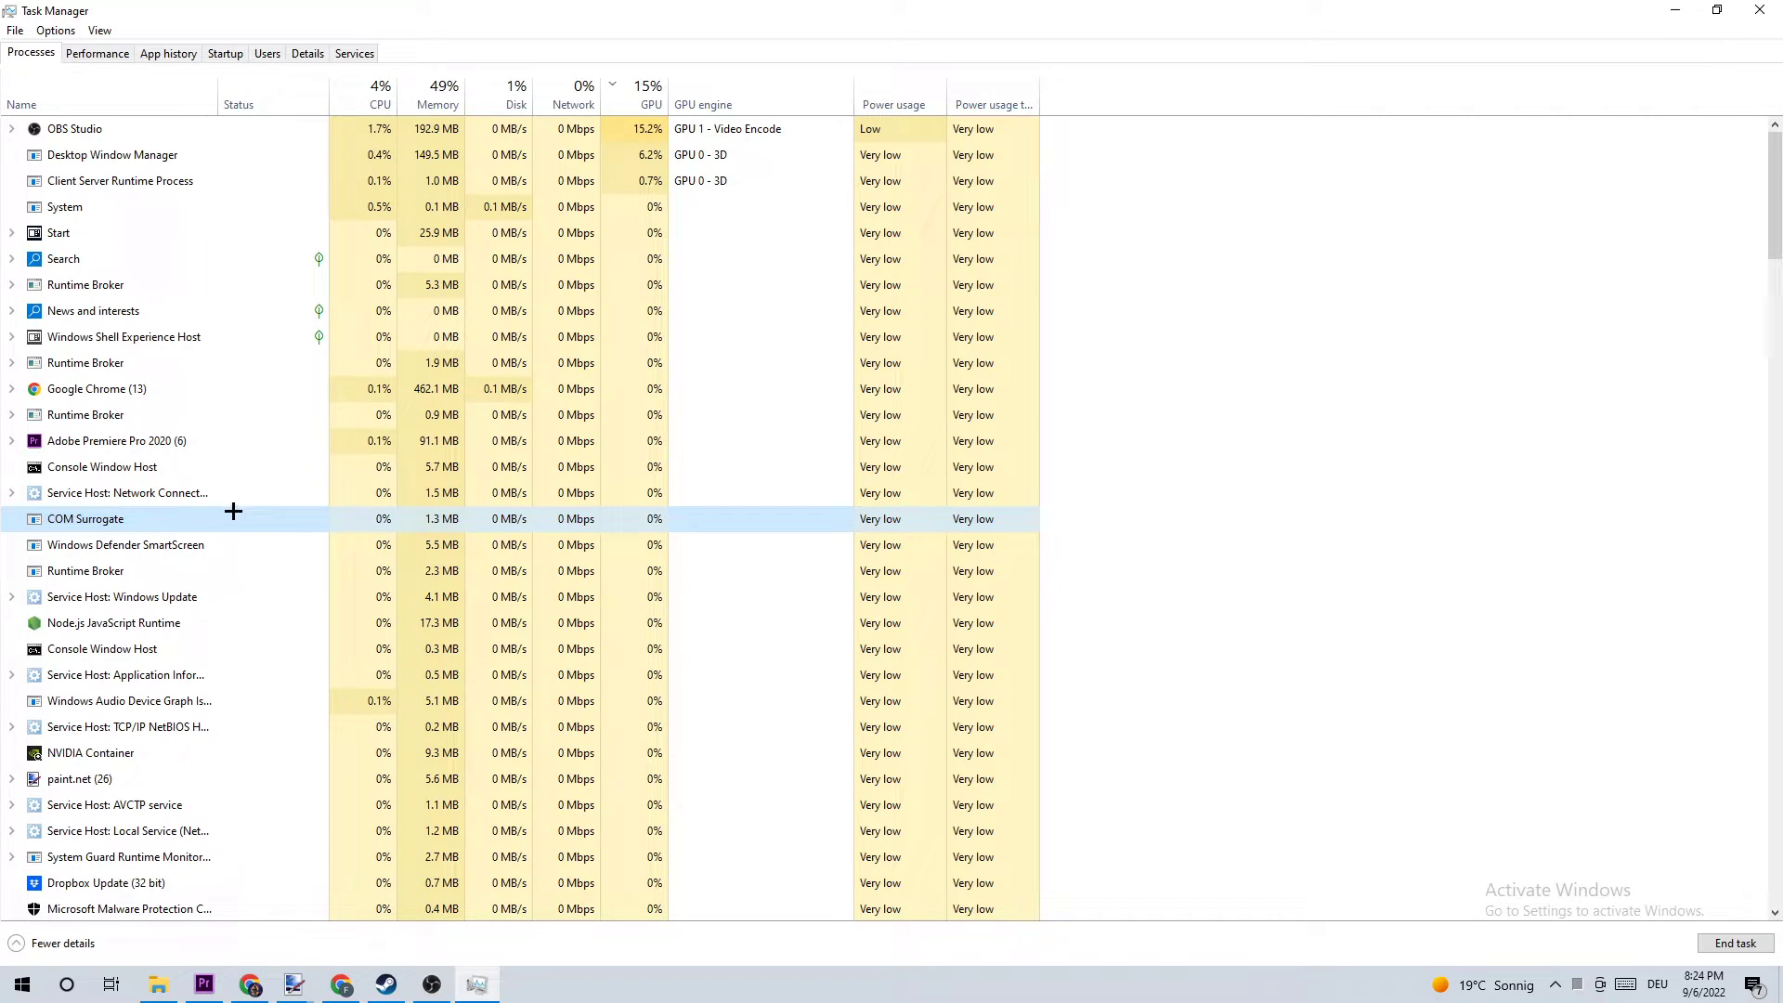
# Check the process list for leftover Cyberpunk processes, opening the COM Surrogate process actions
pyautogui.rightClick(84, 518)
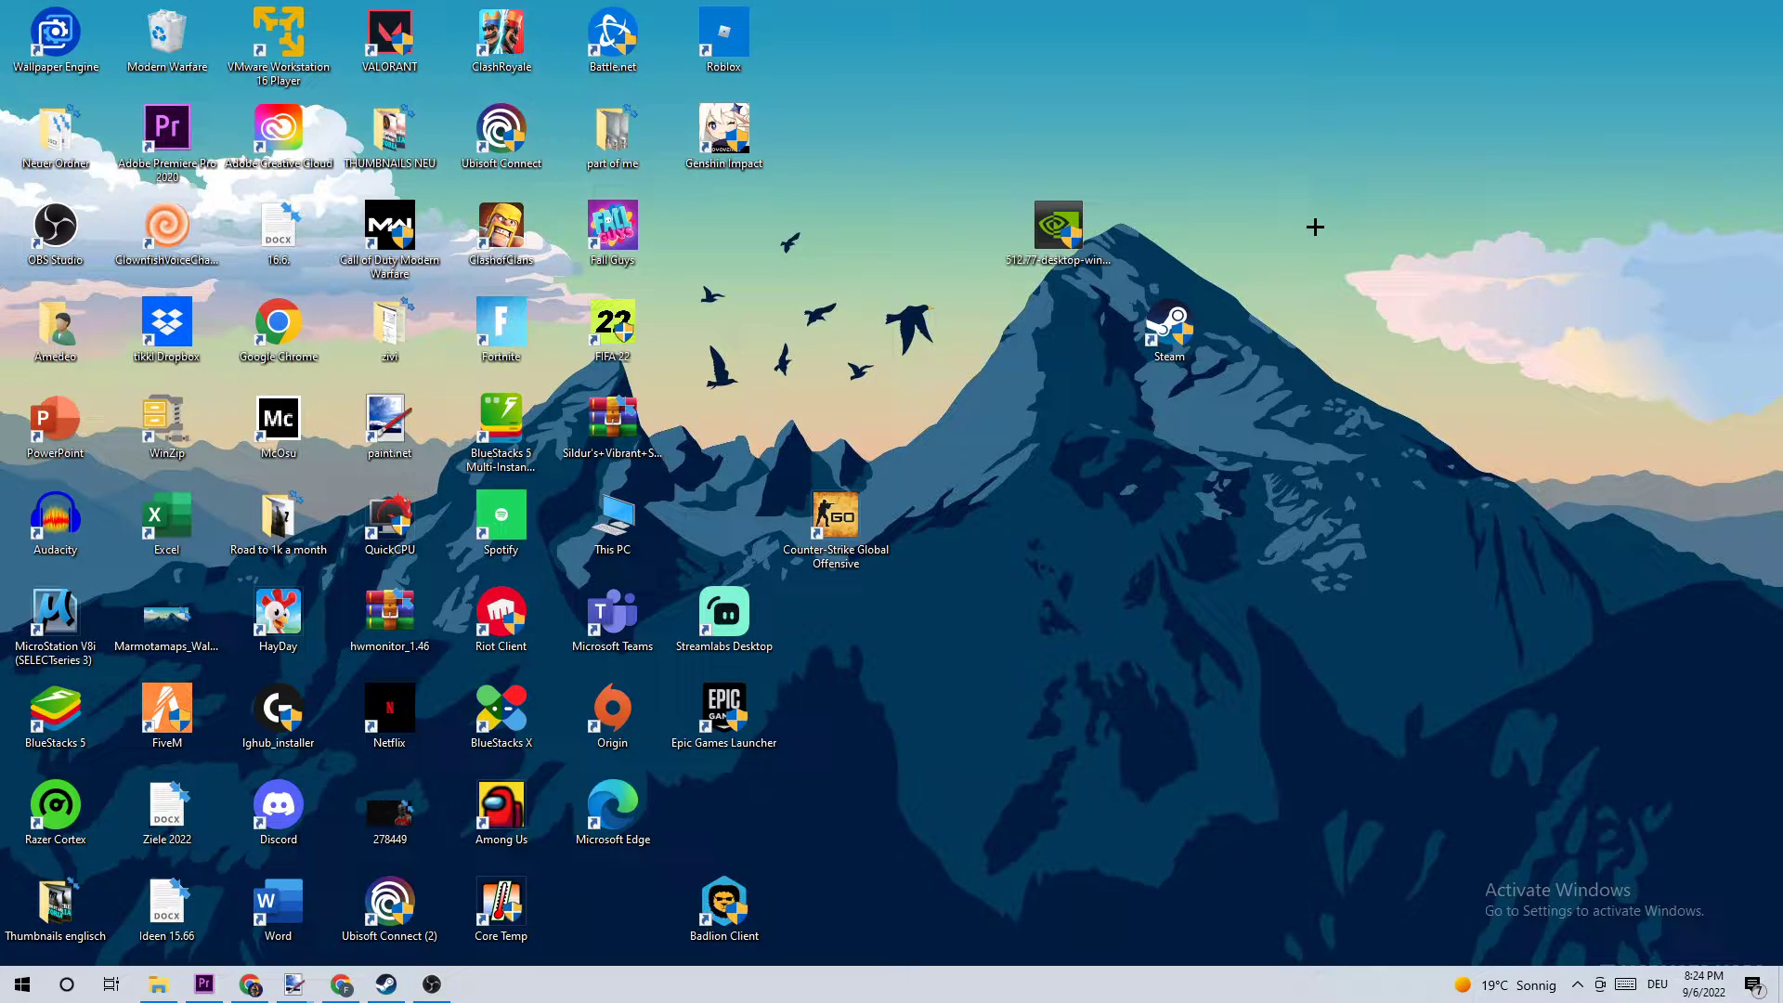
pyautogui.moveTo(1134, 998)
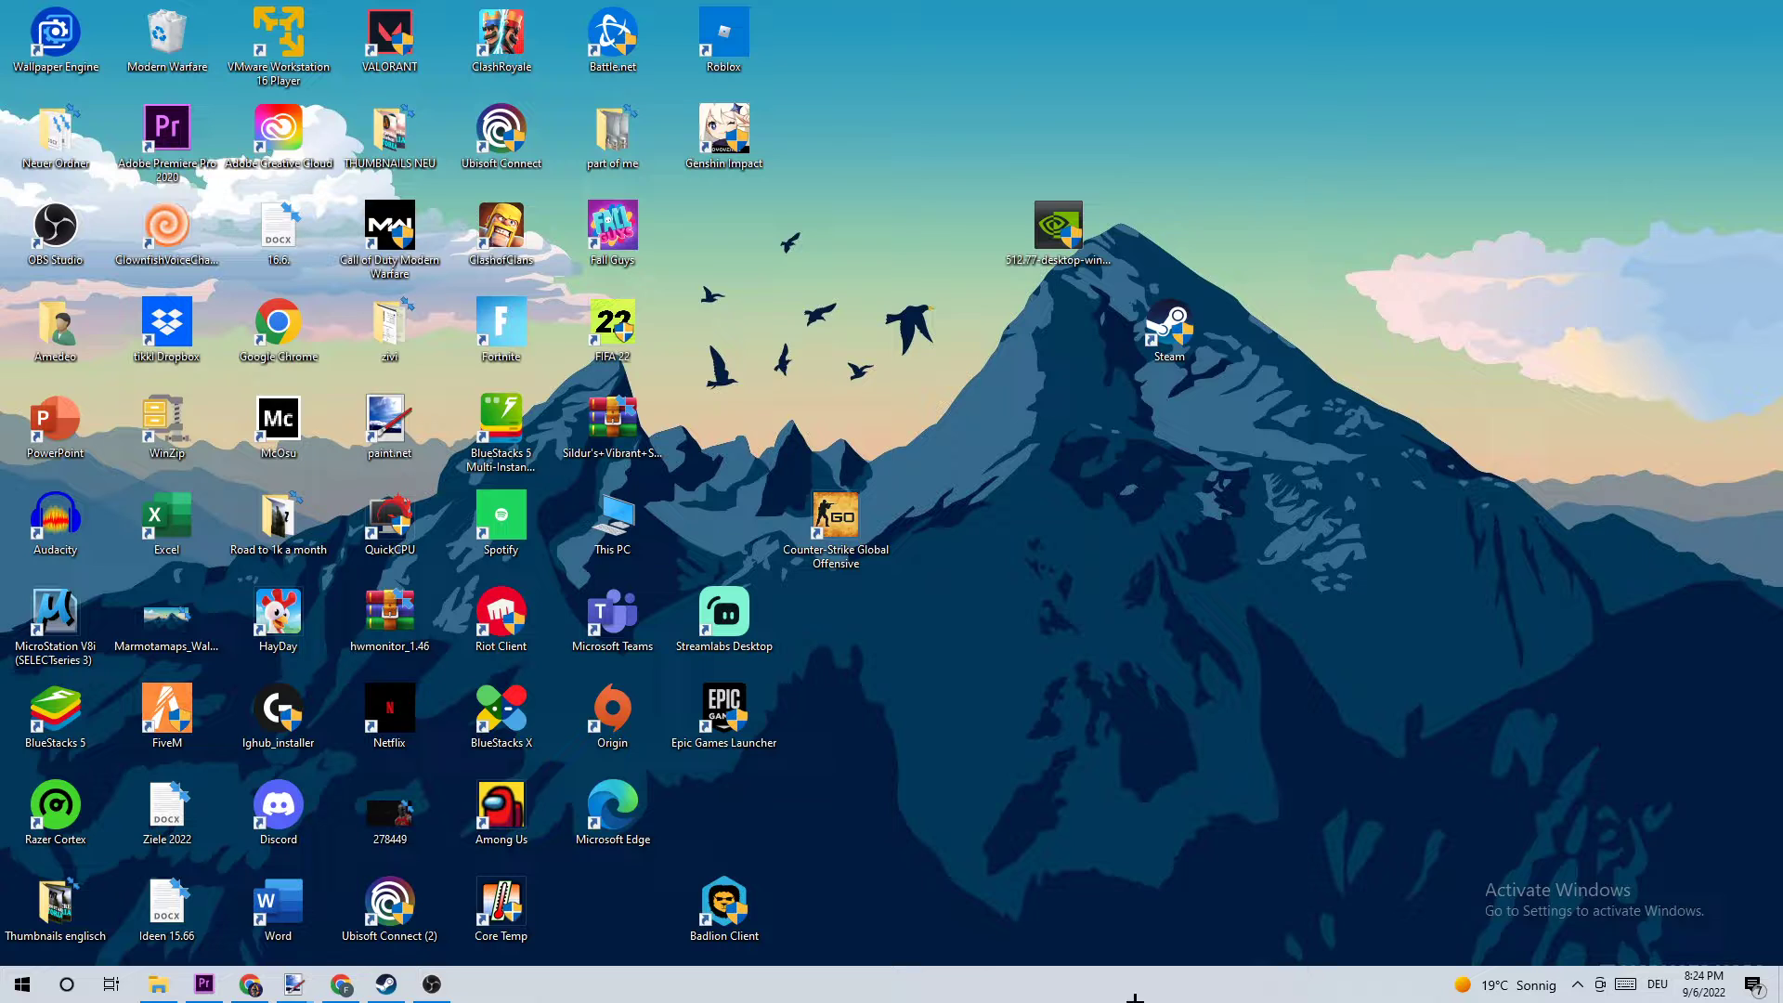
# Open Properties for the Steam shortcut targeting D:\steam1\Steam.exe
pyautogui.click(20, 984)
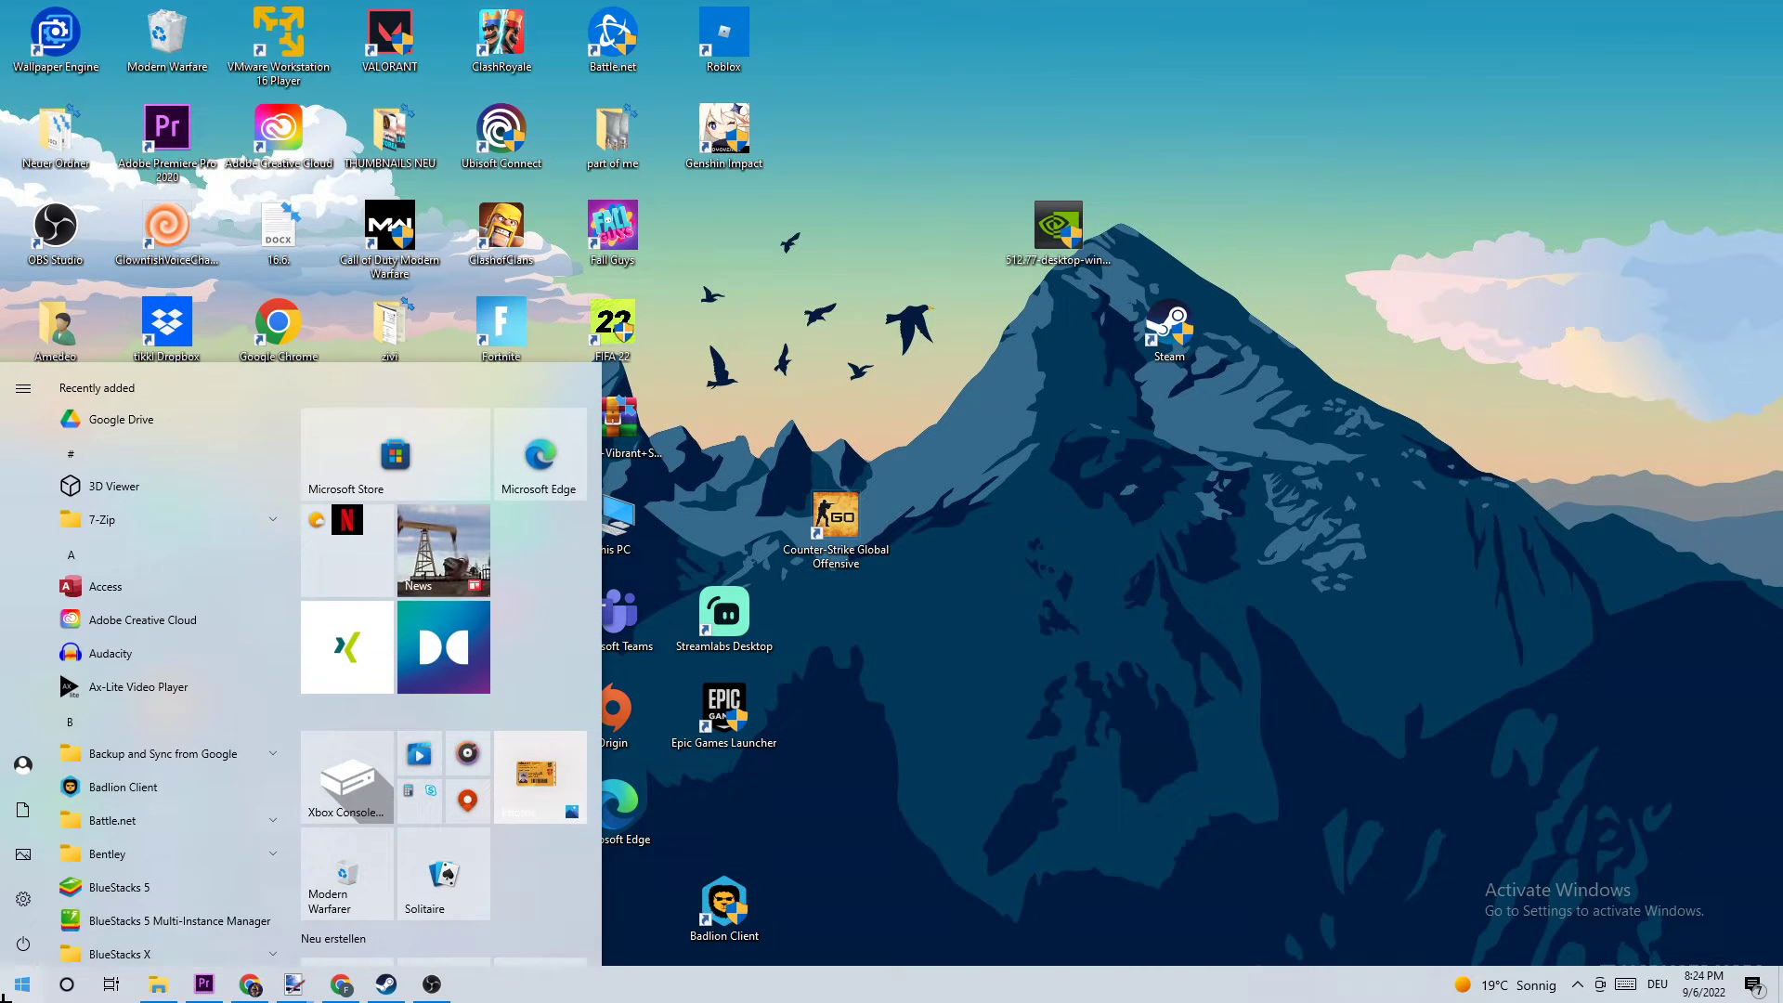
pyautogui.moveTo(146, 753)
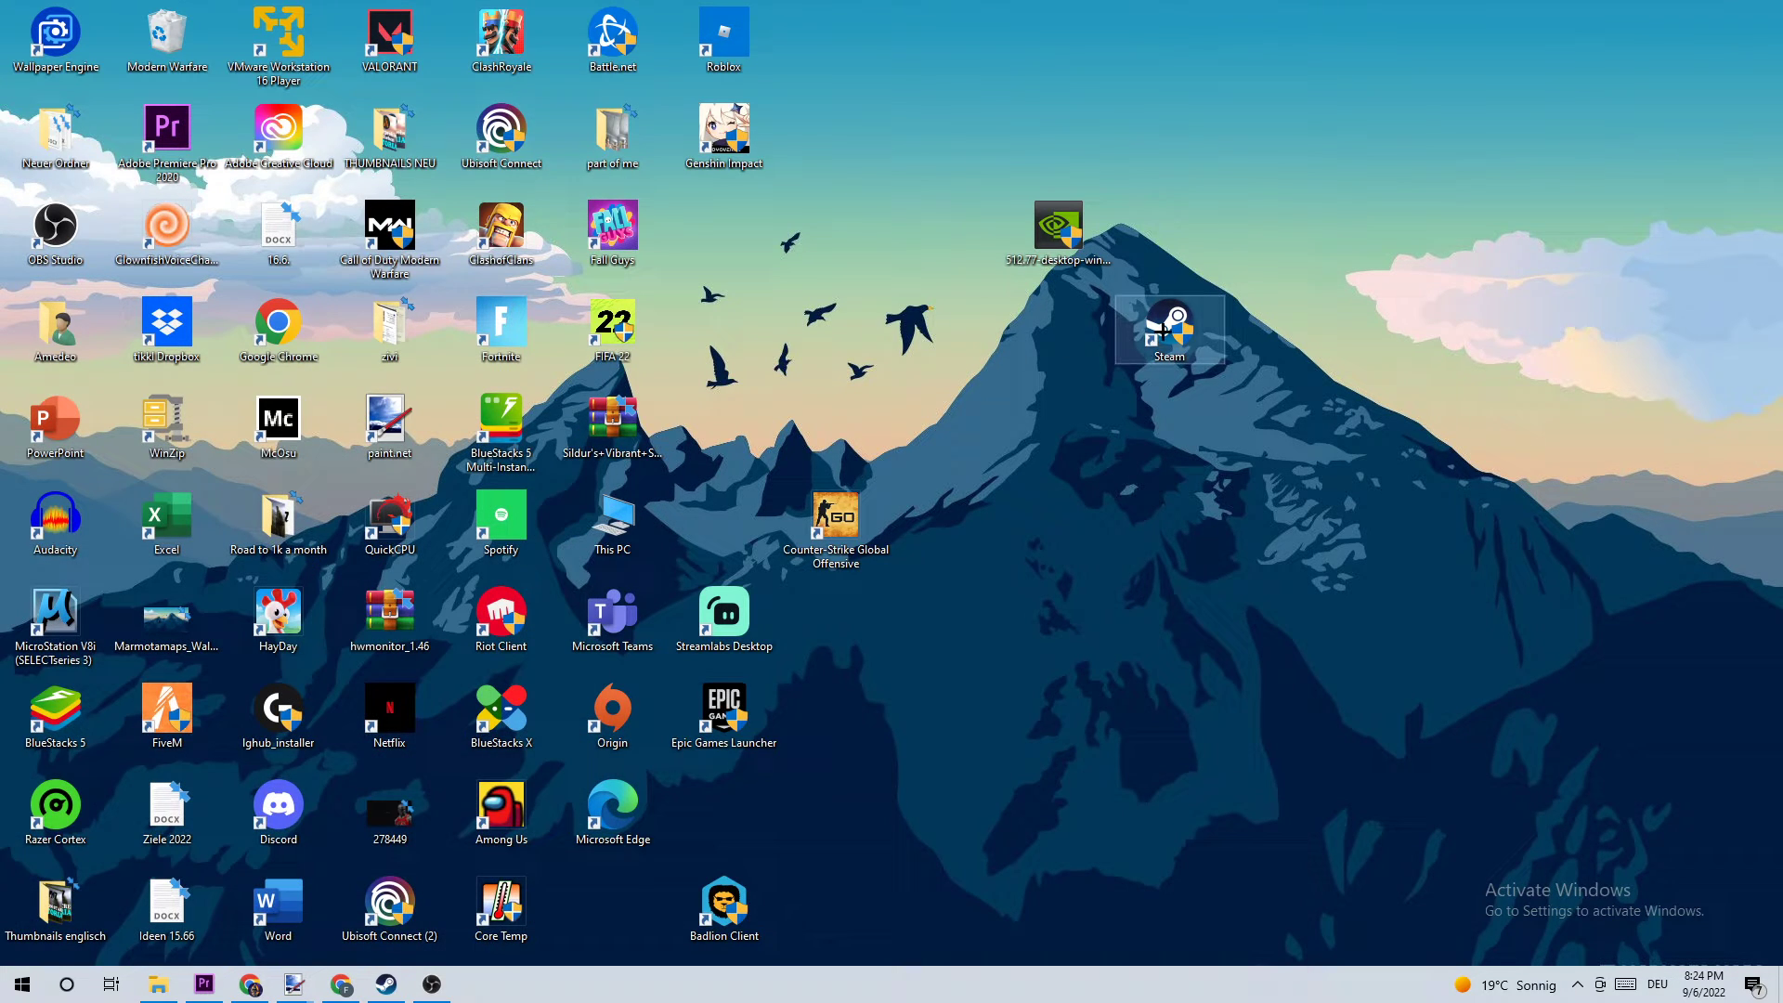
pyautogui.rightClick(834, 330)
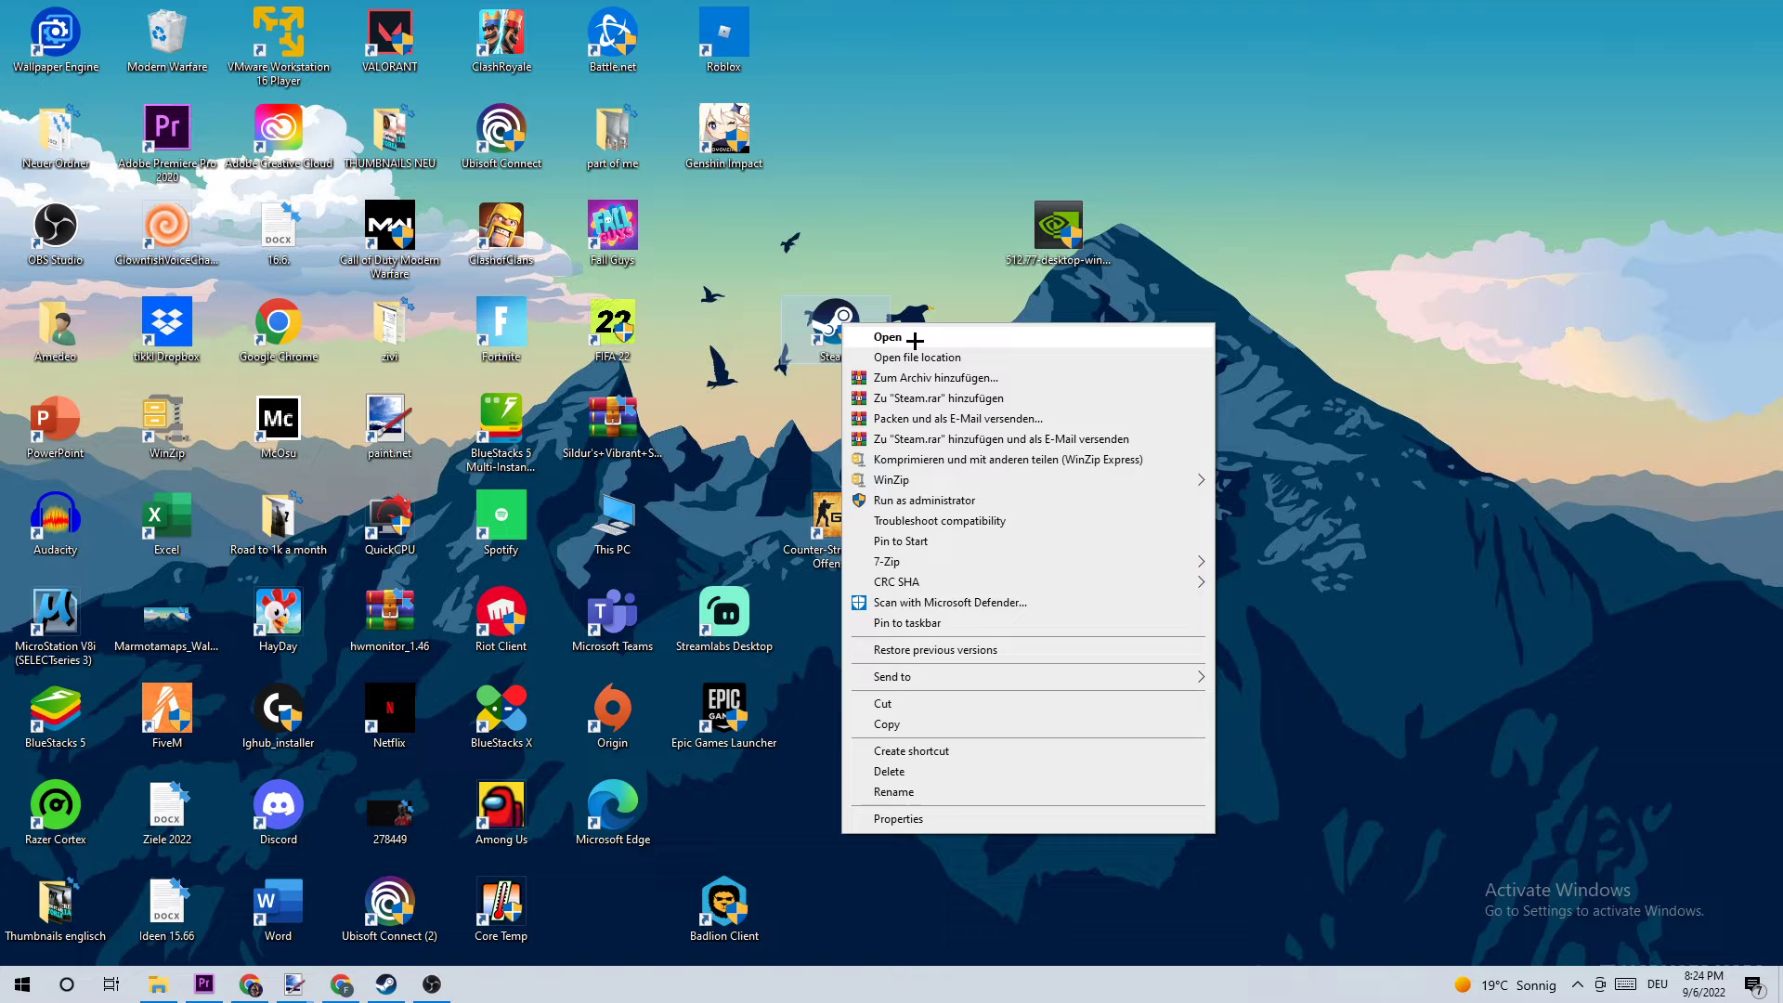
pyautogui.moveTo(922, 816)
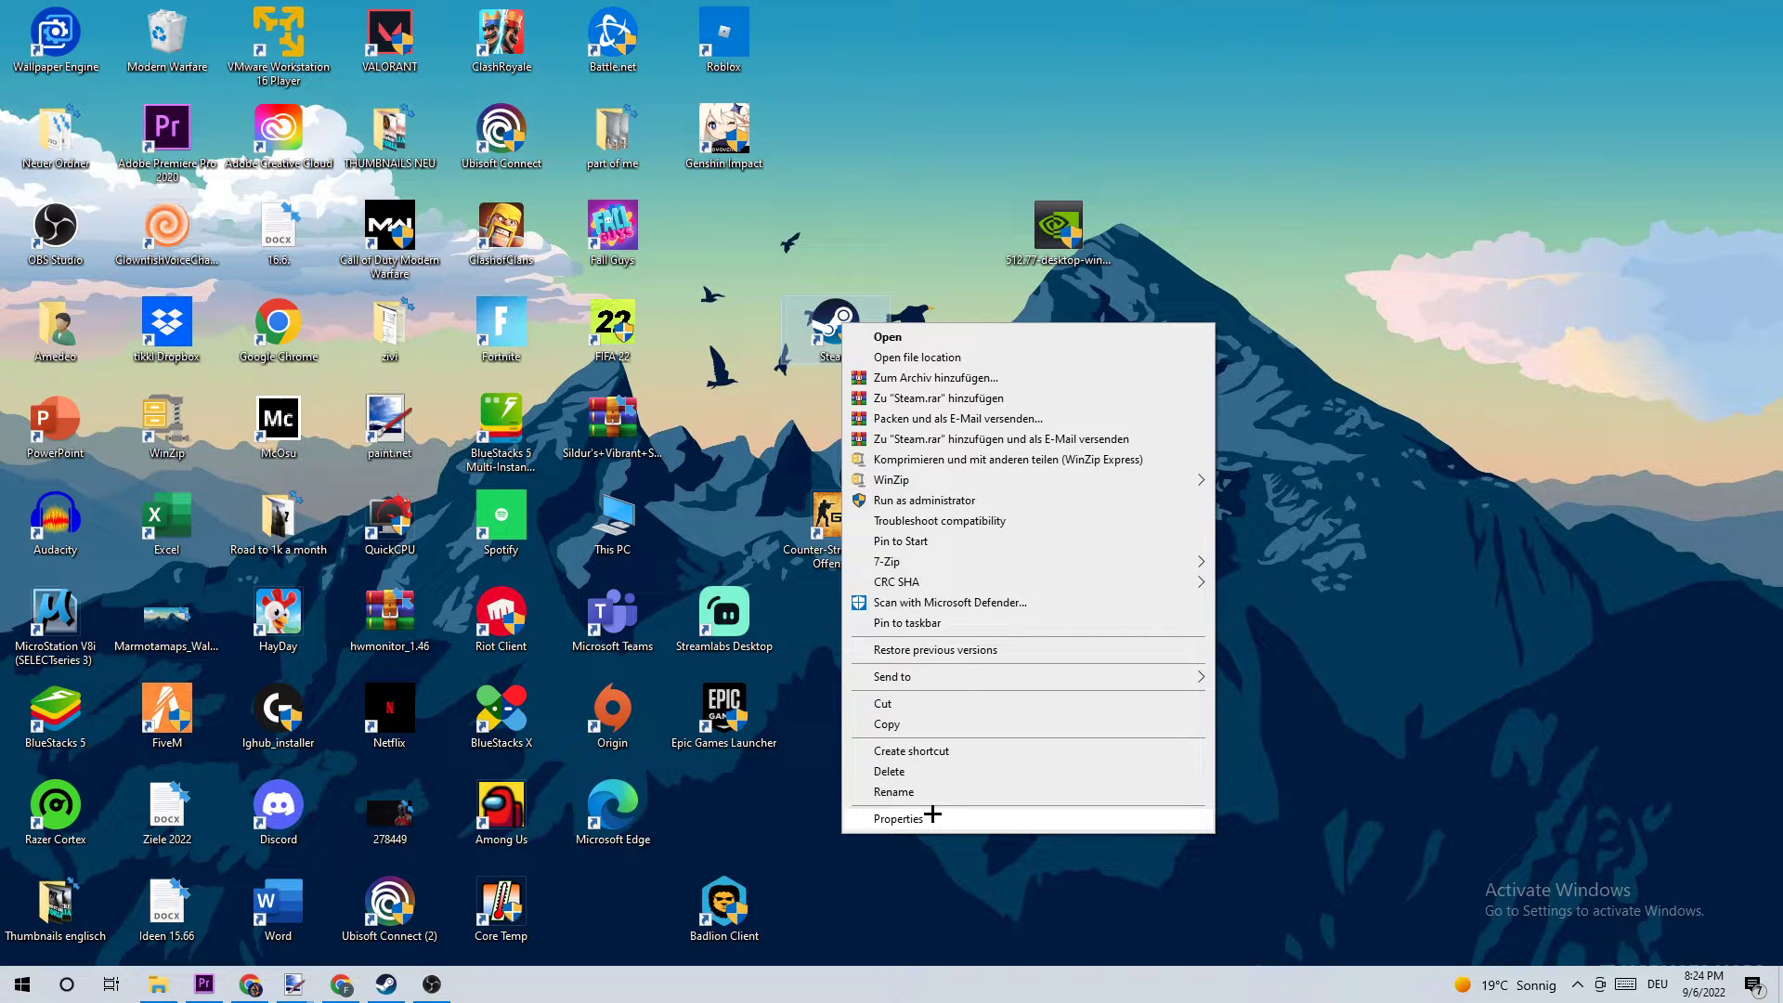
pyautogui.click(897, 818)
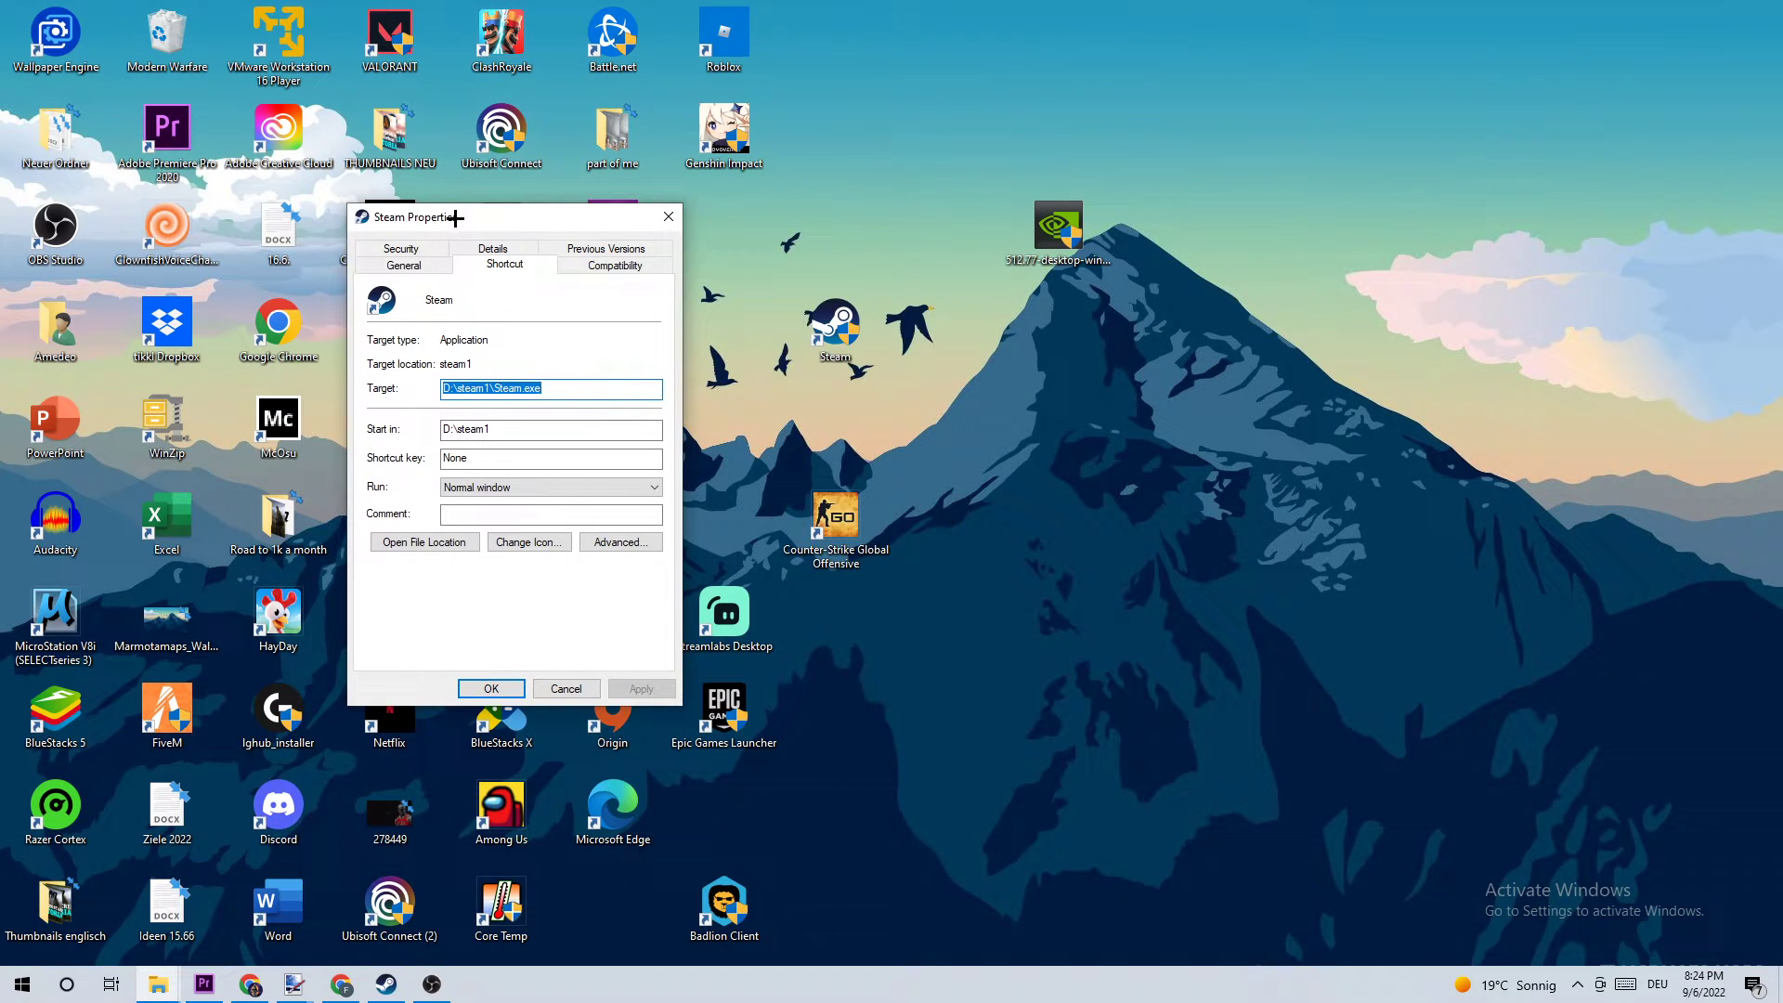
# Enable Windows 8 compatibility mode with Run as administrator for Steam and confirm with OK
pyautogui.click(613, 264)
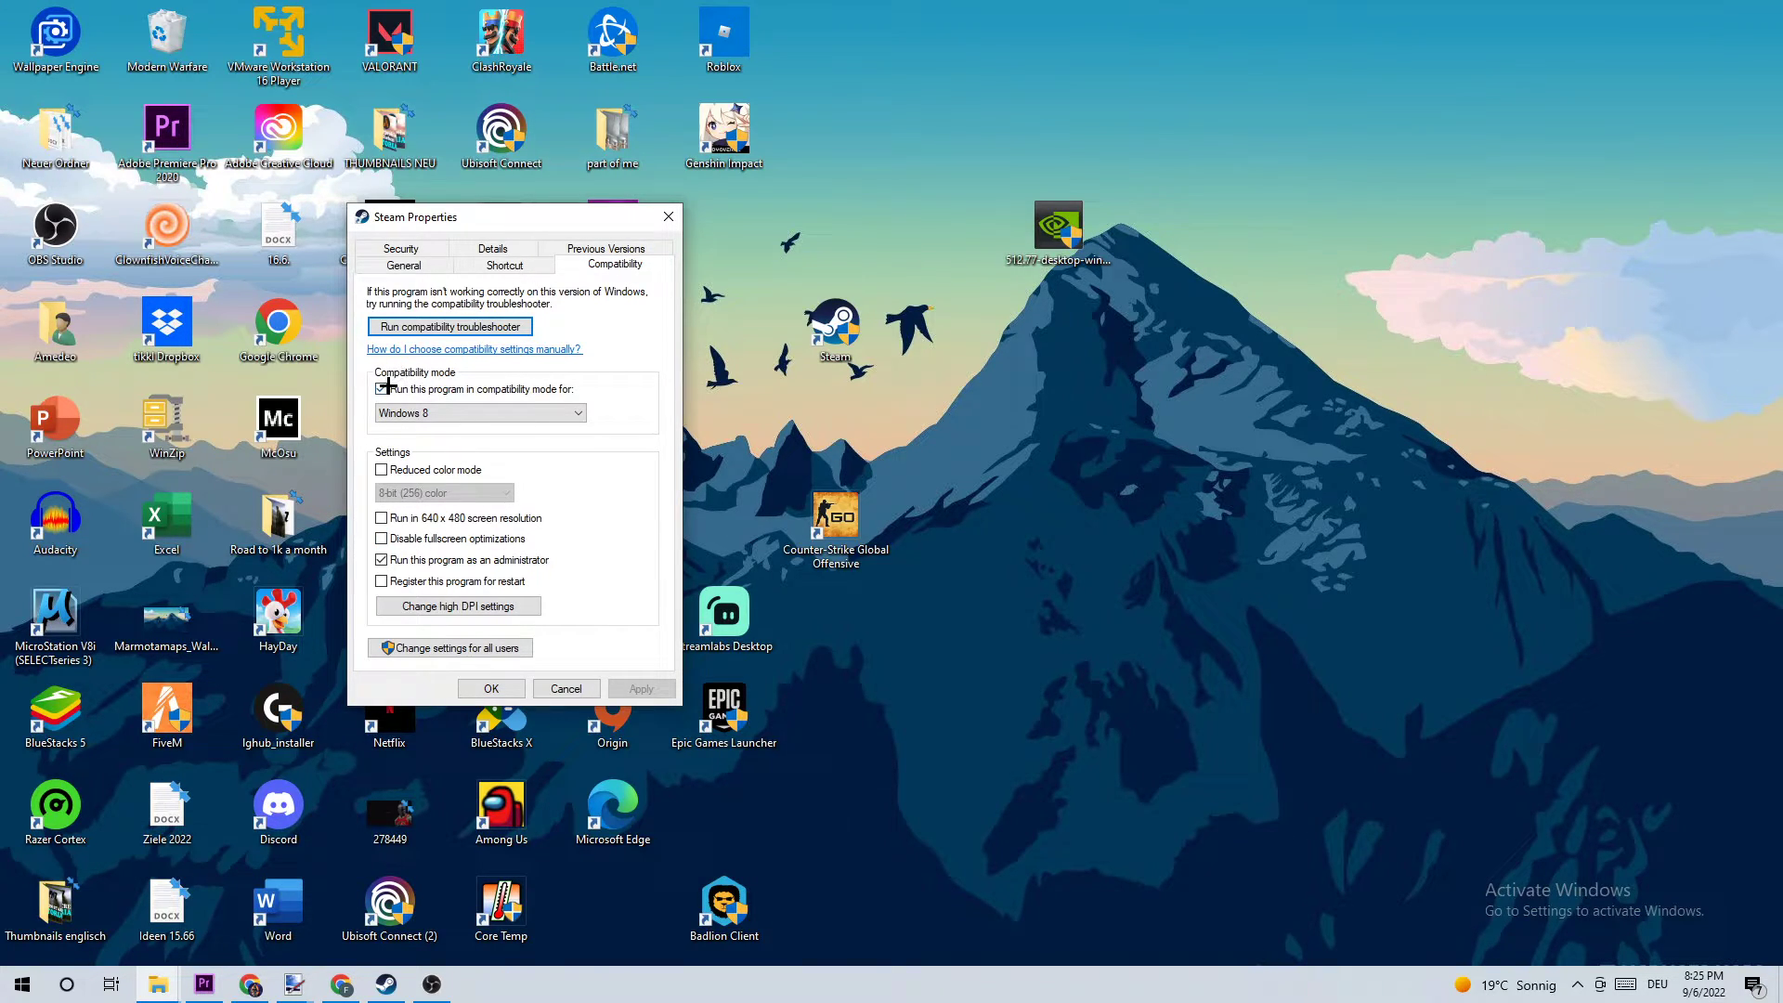
pyautogui.click(380, 389)
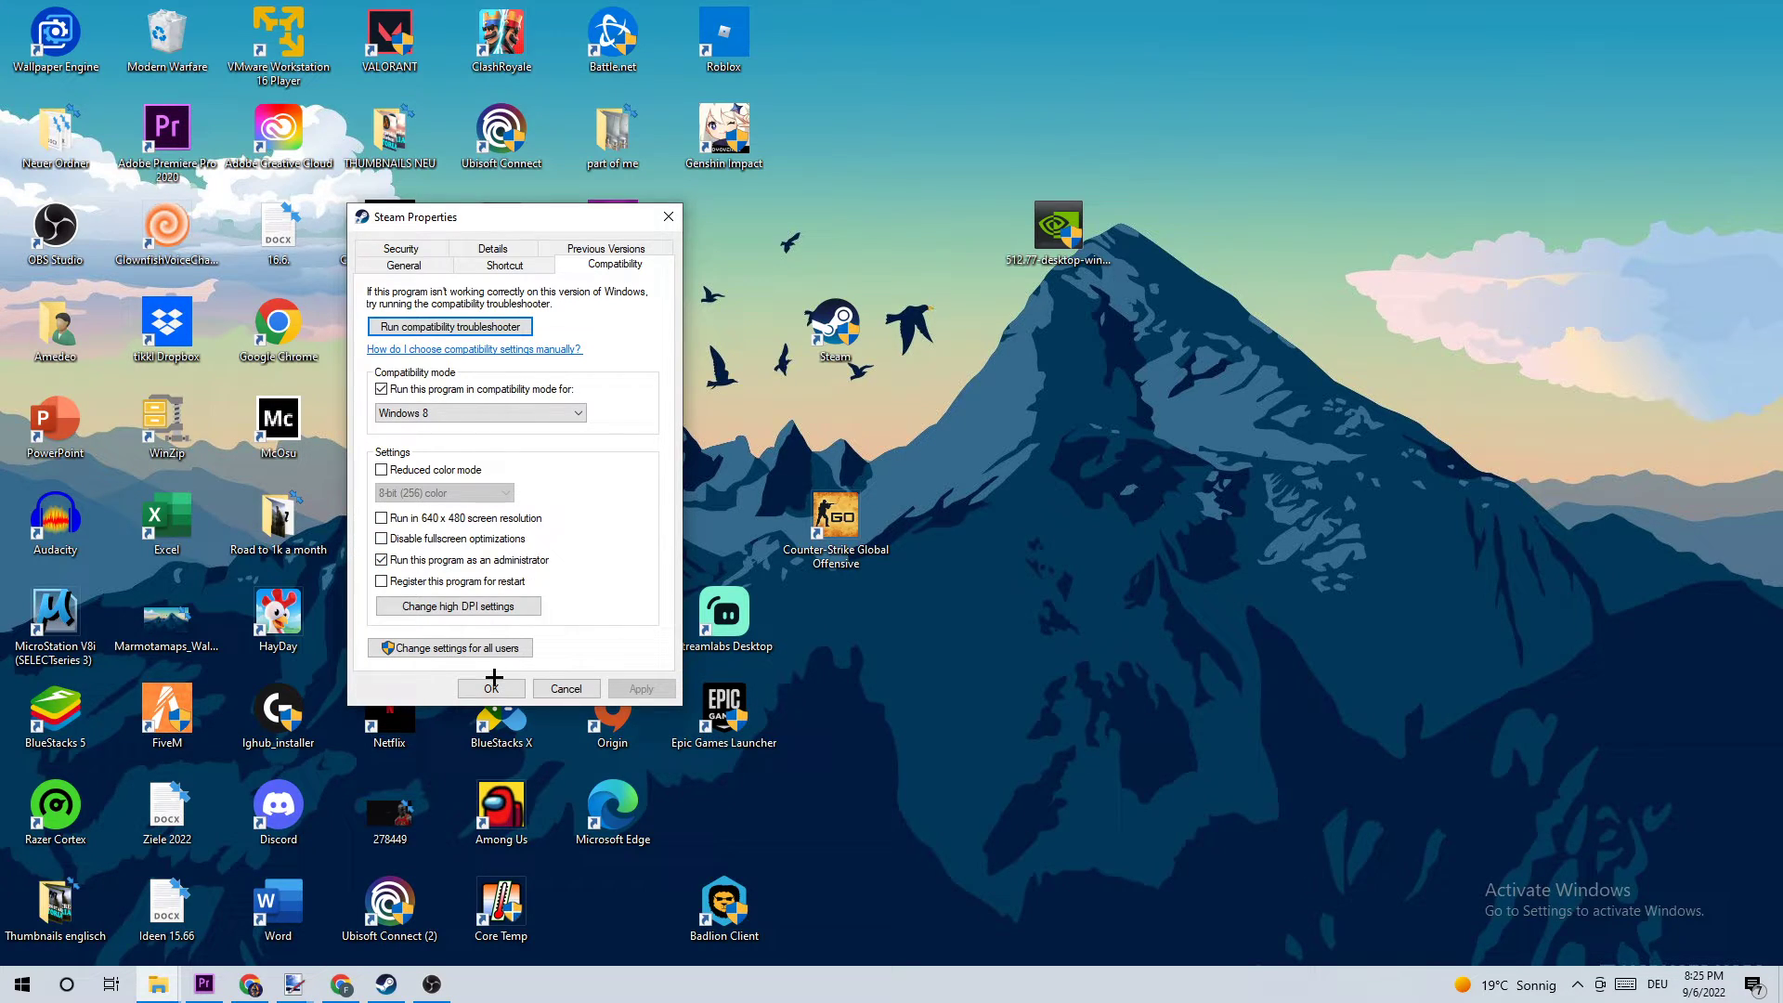
pyautogui.click(490, 688)
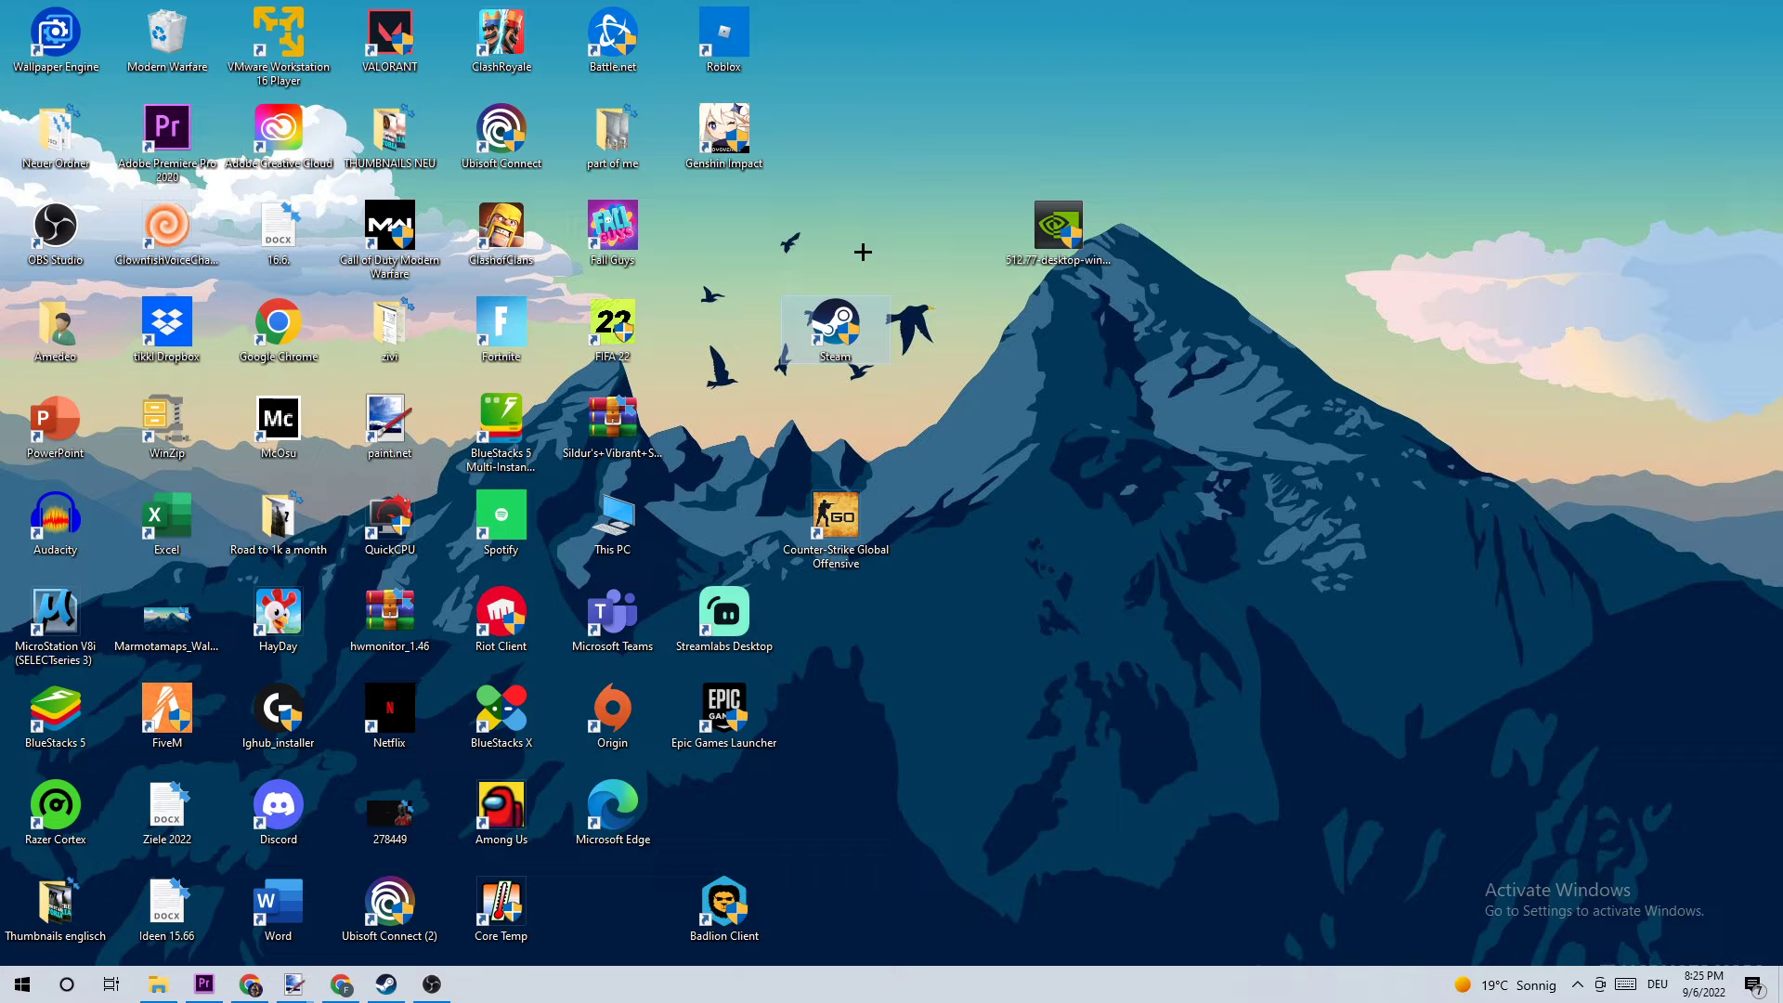
pyautogui.moveTo(842, 280)
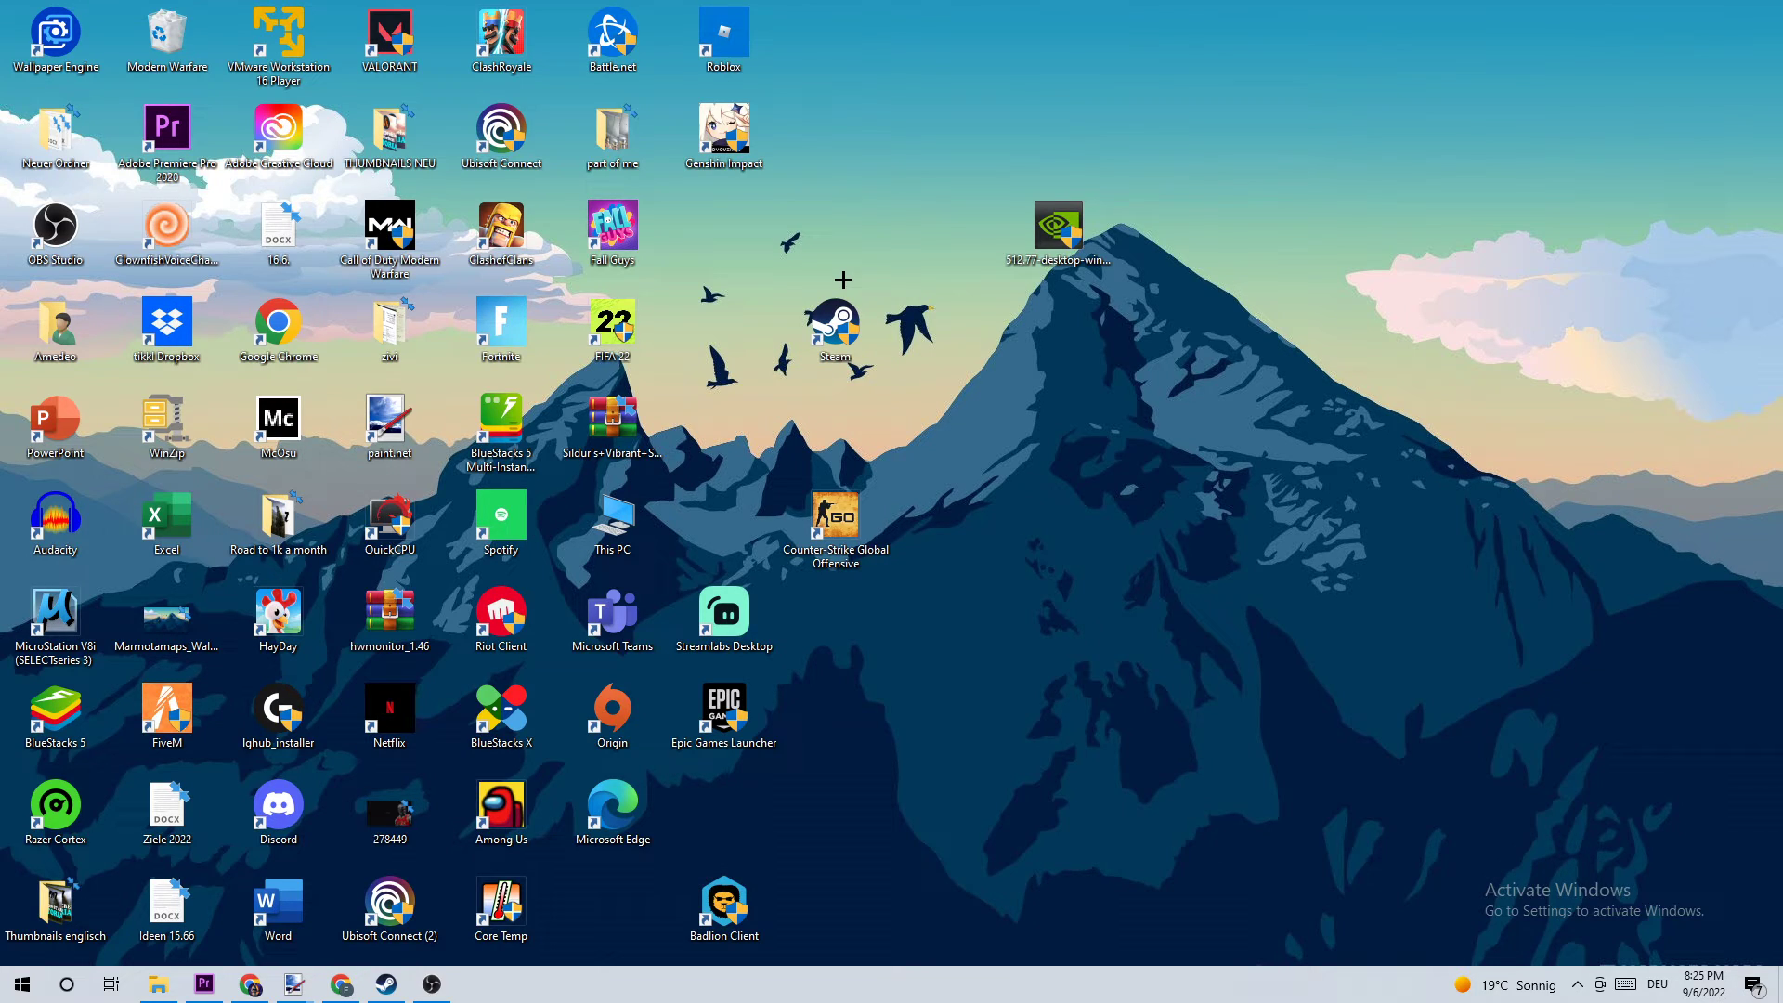